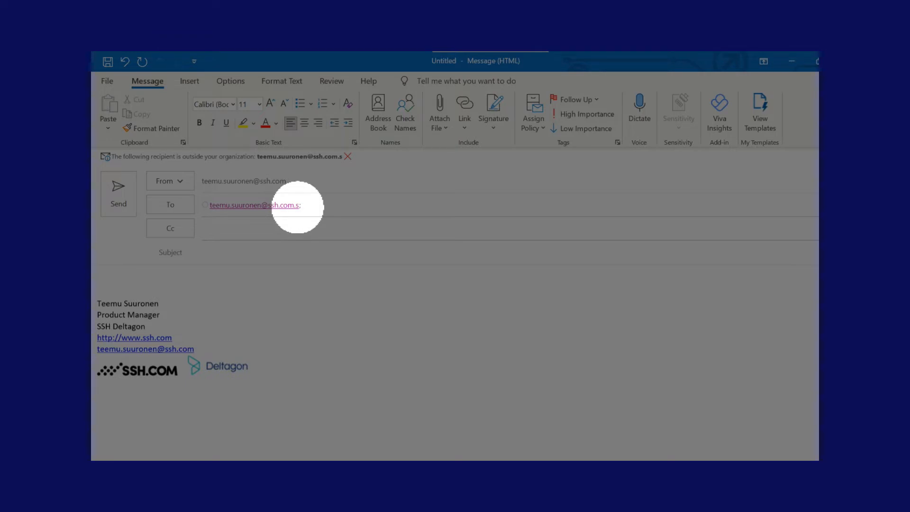
Step: Enter the subject "This is a test email subject" in the new message
{"action": "type", "text": "This is a te"}
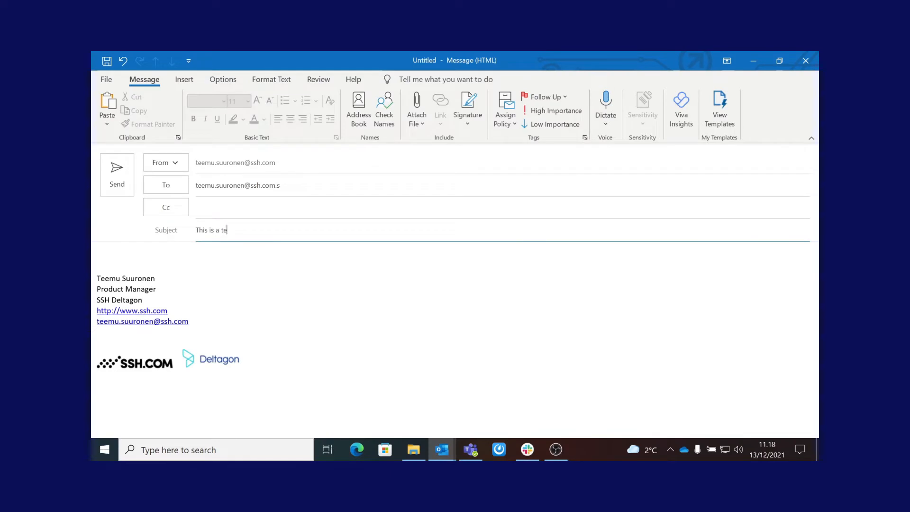
{"action": "type", "text": "st email"}
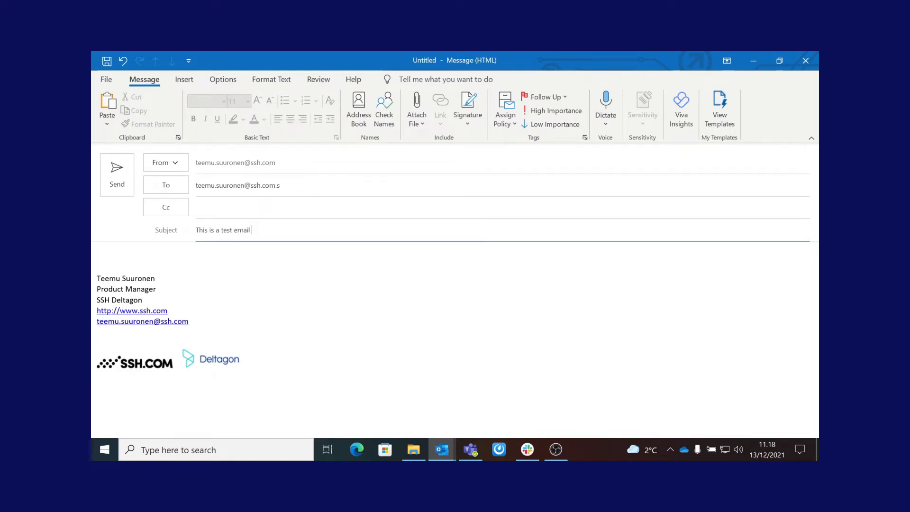
{"action": "type", "text": "subject"}
{"action": "left_click", "coordinate": [451, 257]}
{"action": "type", "text": "This is where the email"}
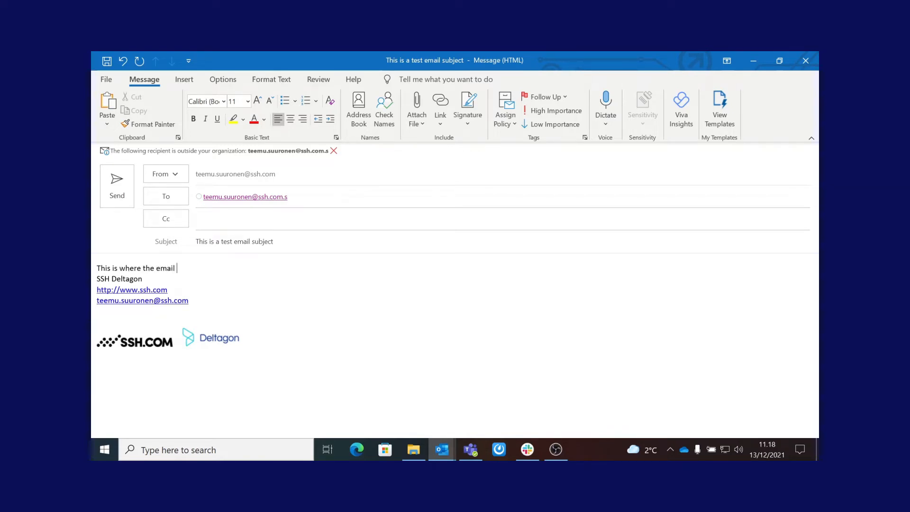
Step: Write the body "This is where the email body goes, of course. Simple as writing any email"
{"action": "type", "text": "body goes"}
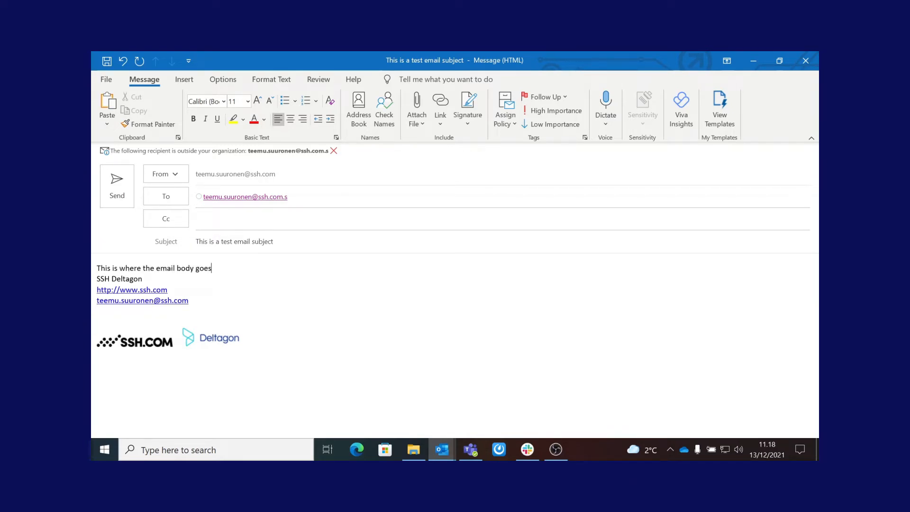
{"action": "type", "text": ", of co"}
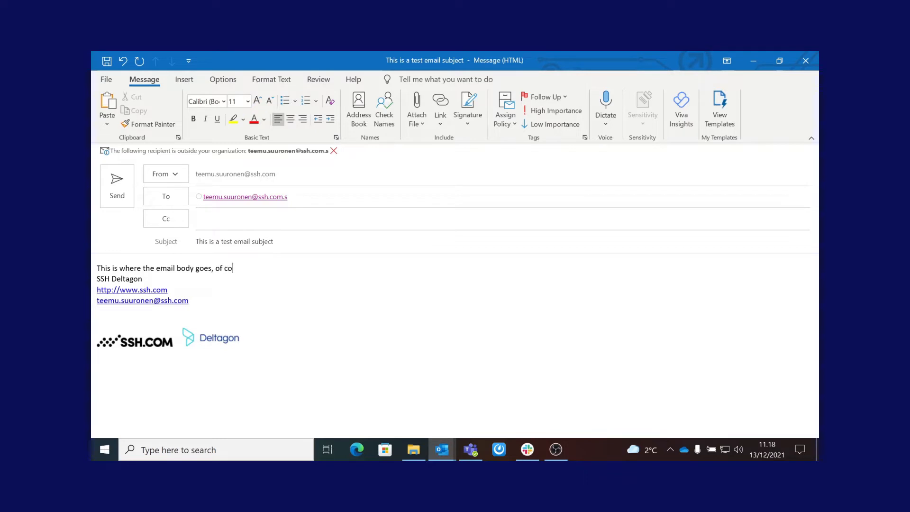
{"action": "type", "text": "urse."}
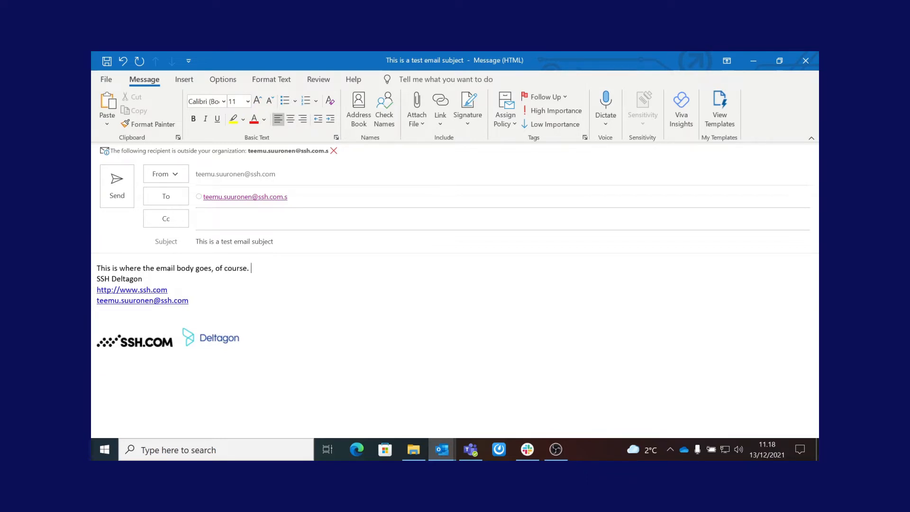
{"action": "type", "text": "Simple as wri"}
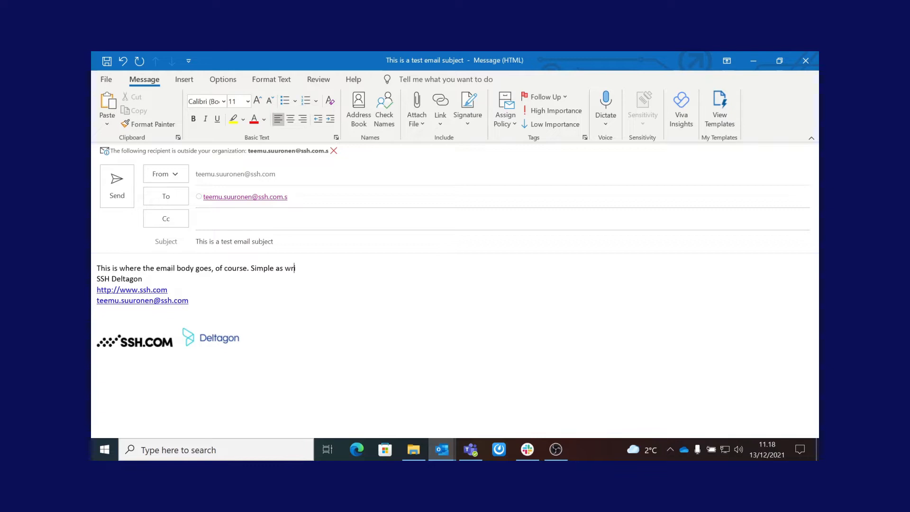
{"action": "type", "text": "iting any email"}
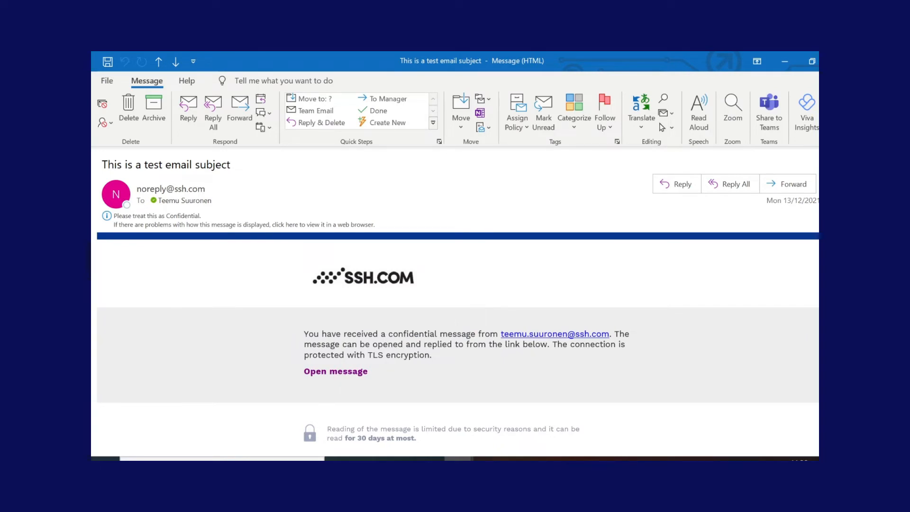
{"action": "mouse_move", "coordinate": [335, 371]}
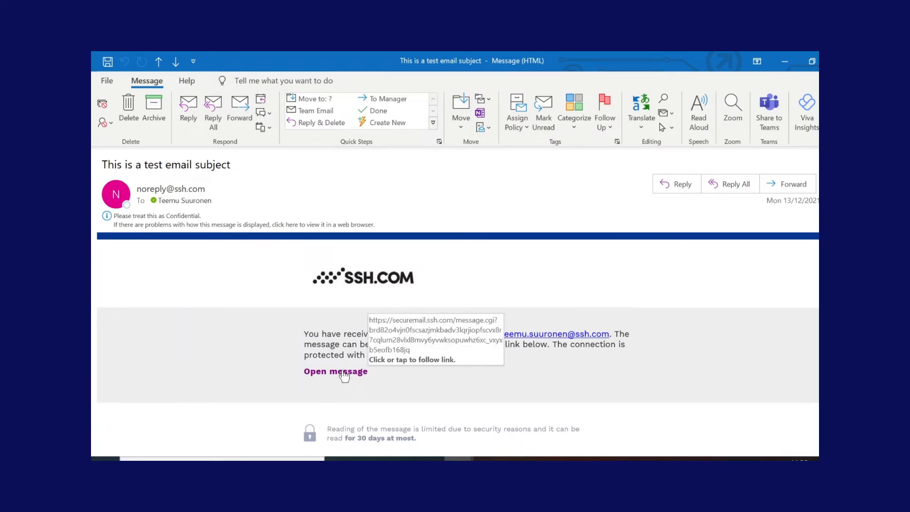
Step: Follow the 'Open message' link in the confidential message notice
{"action": "left_click", "coordinate": [335, 371]}
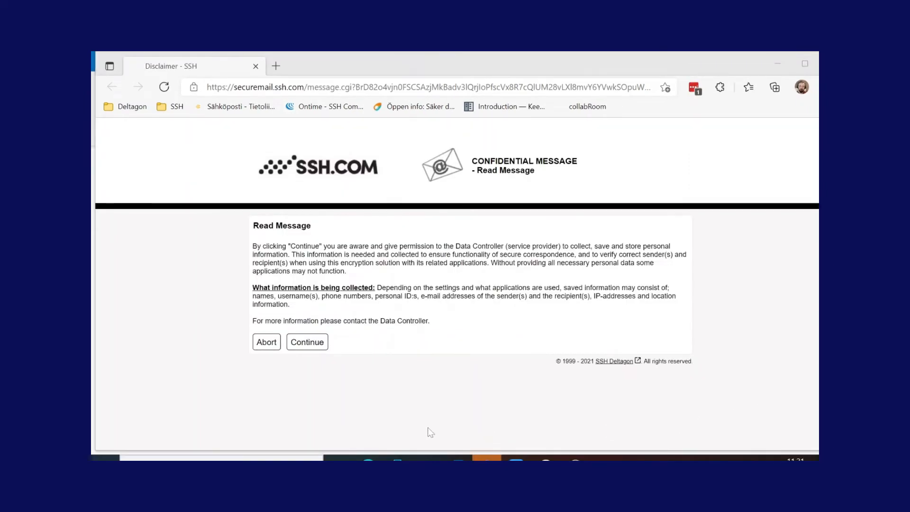
{"action": "mouse_move", "coordinate": [449, 397]}
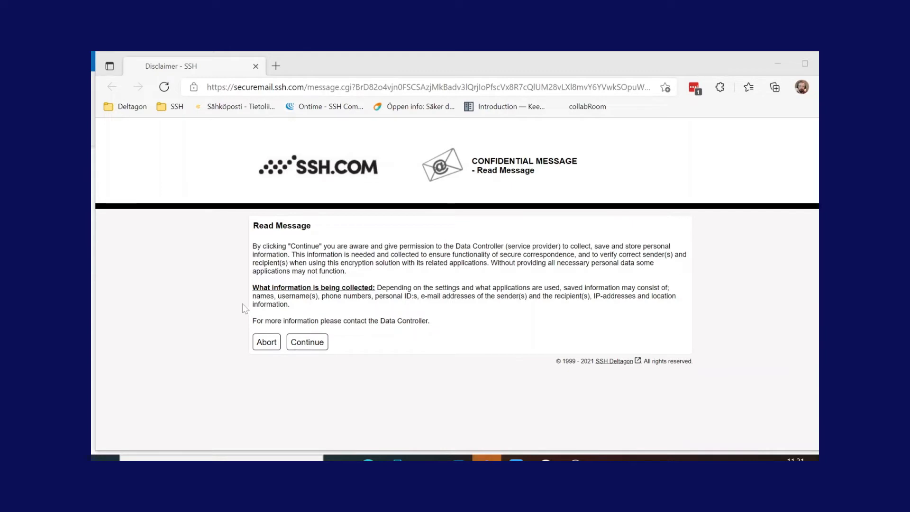
{"action": "mouse_move", "coordinate": [334, 320]}
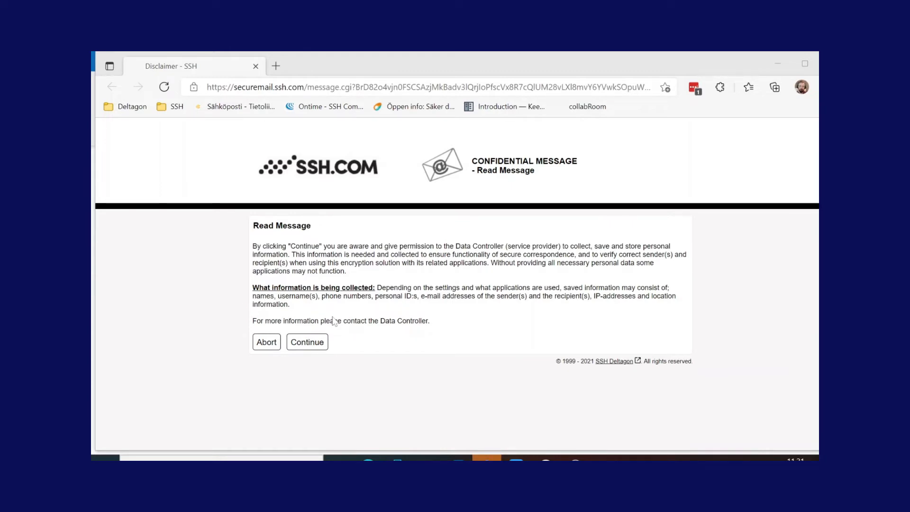
{"action": "mouse_move", "coordinate": [354, 346]}
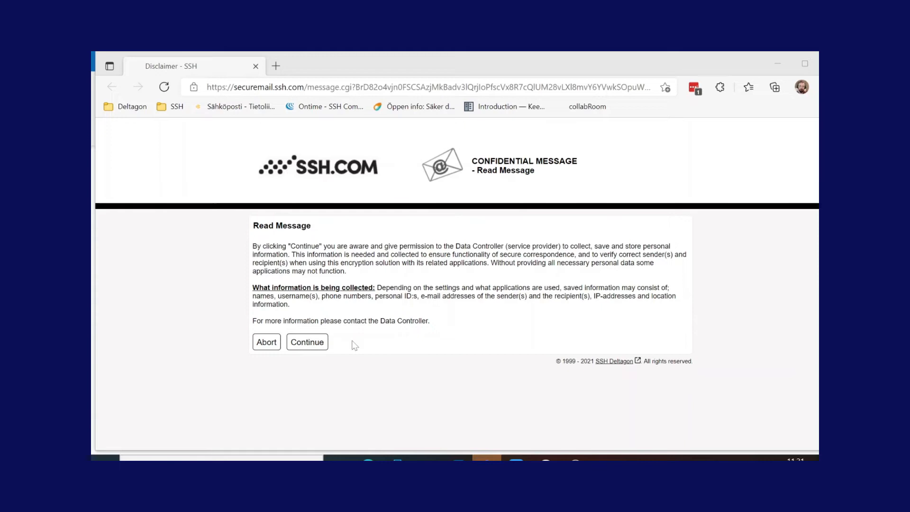
{"action": "mouse_move", "coordinate": [322, 352]}
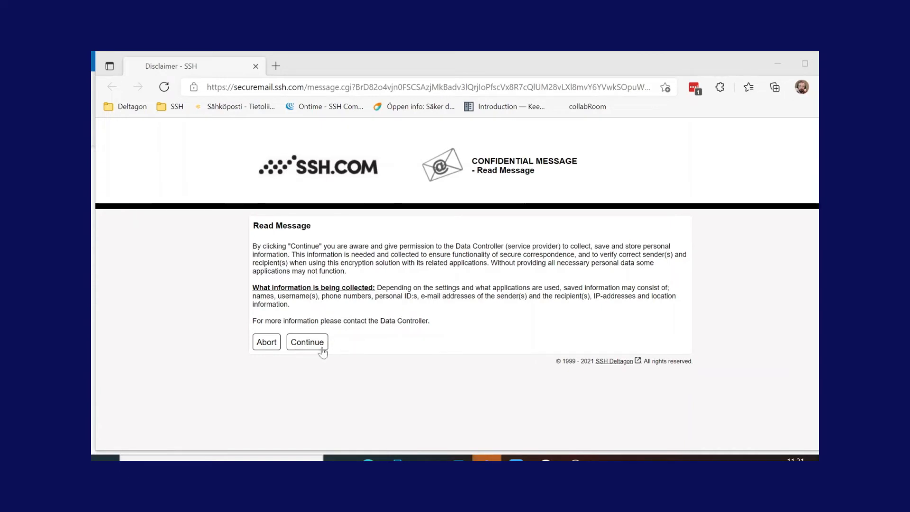
Step: Accept the disclaimer with Continue to reveal the decrypted test email
{"action": "left_click", "coordinate": [307, 341]}
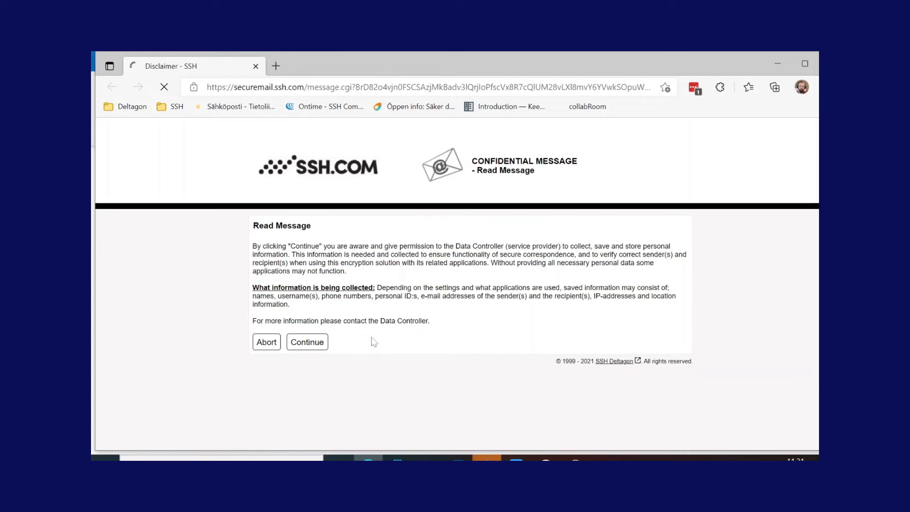
{"action": "left_click", "coordinate": [306, 341]}
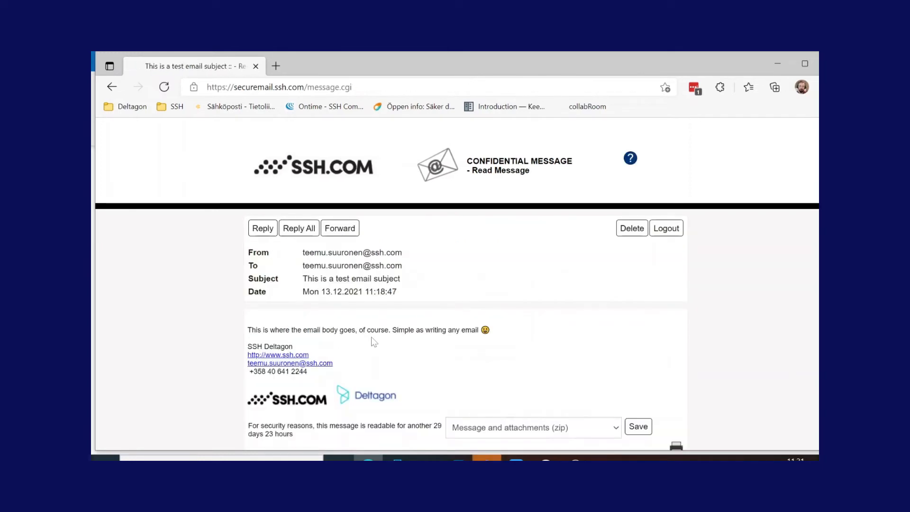
{"action": "mouse_move", "coordinate": [238, 322]}
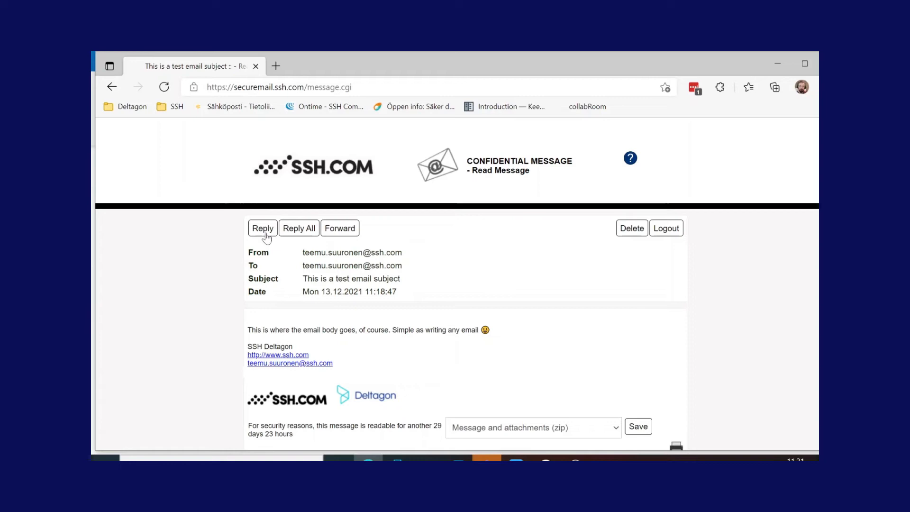
{"action": "mouse_move", "coordinate": [309, 232]}
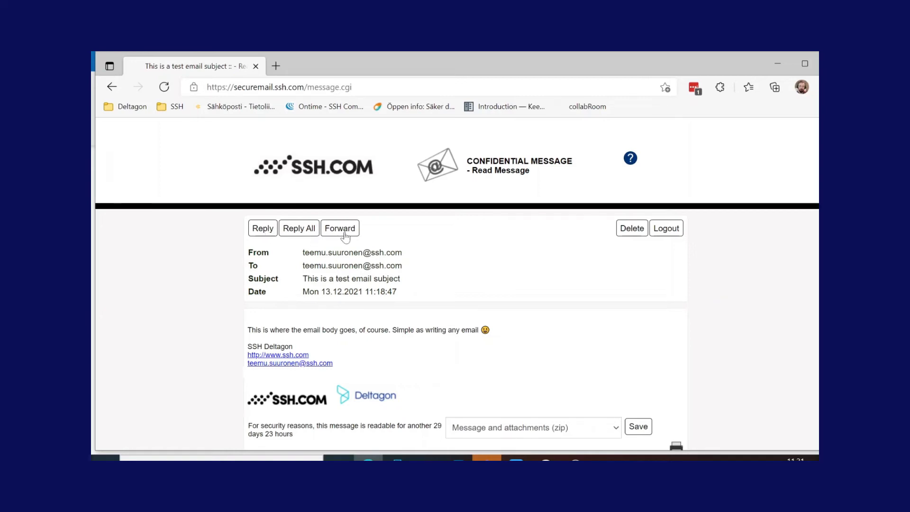
{"action": "mouse_move", "coordinate": [631, 227]}
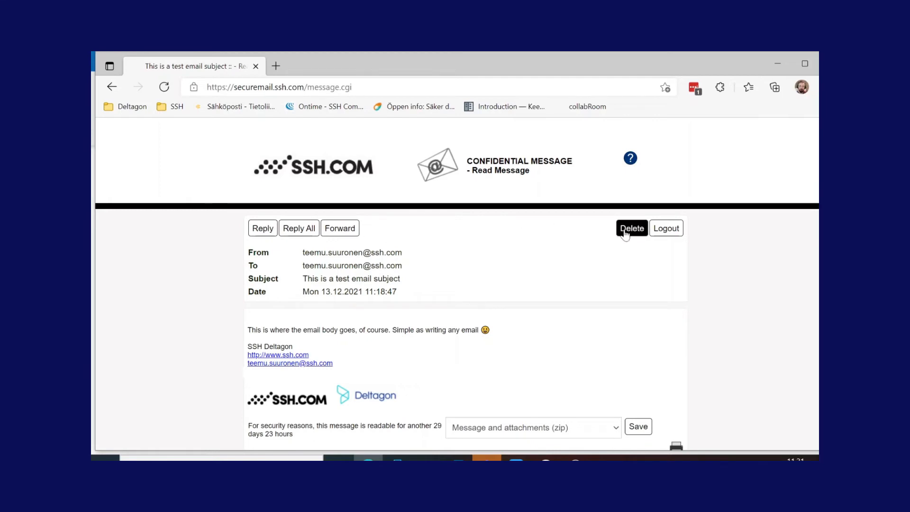
{"action": "scroll", "scroll_direction": "down", "scroll_amount": 3}
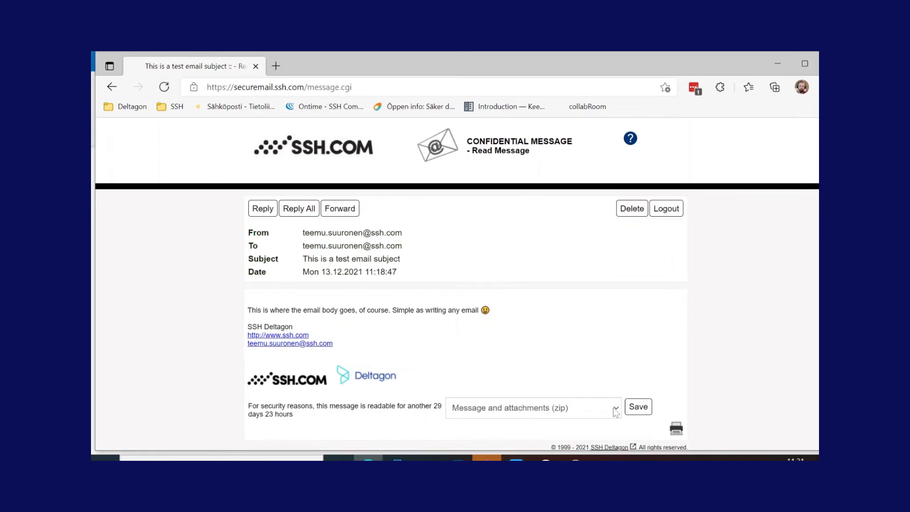
{"action": "left_click", "coordinate": [616, 408]}
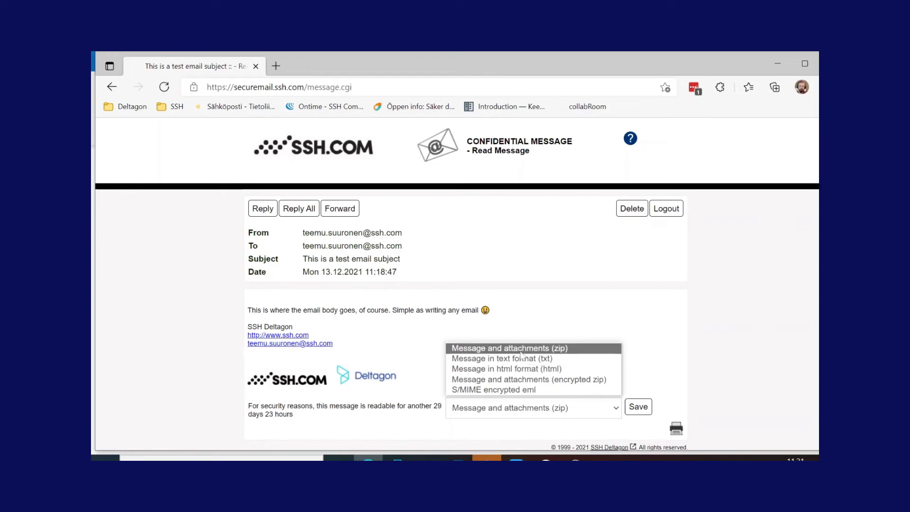
{"action": "mouse_move", "coordinate": [523, 369]}
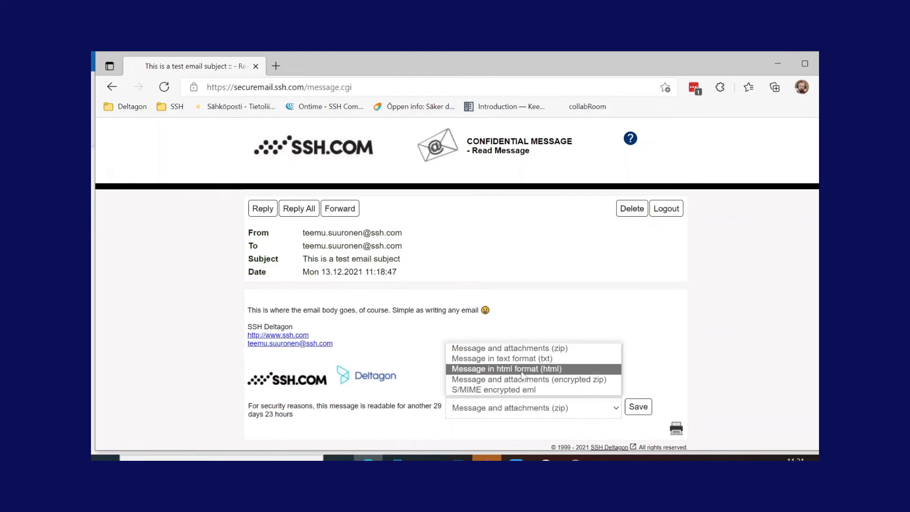
{"action": "mouse_move", "coordinate": [521, 394]}
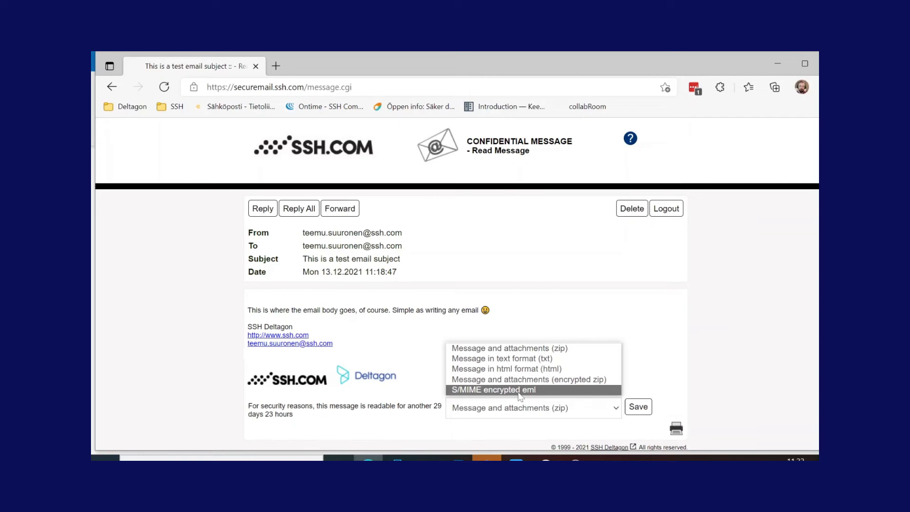
{"action": "mouse_move", "coordinate": [658, 383]}
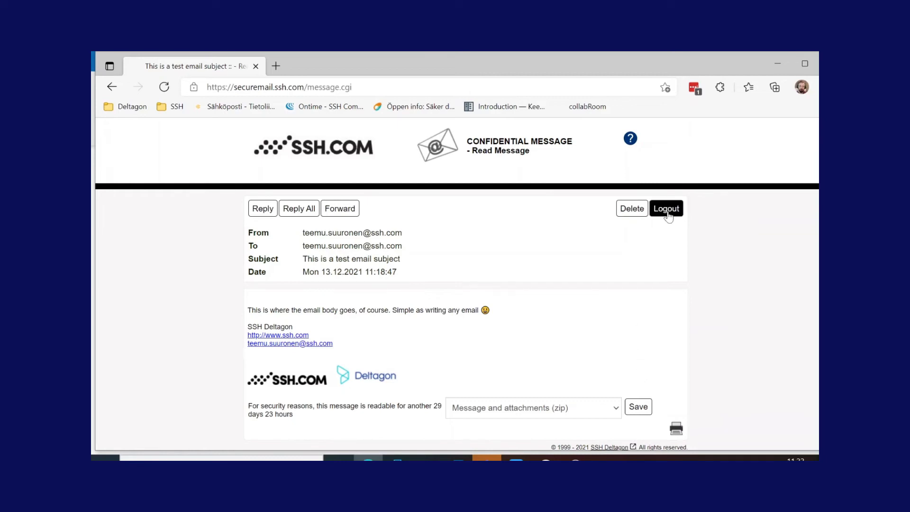
Step: Log out of the session, keeping Password as the reopening method and focusing its field
{"action": "left_click", "coordinate": [666, 208]}
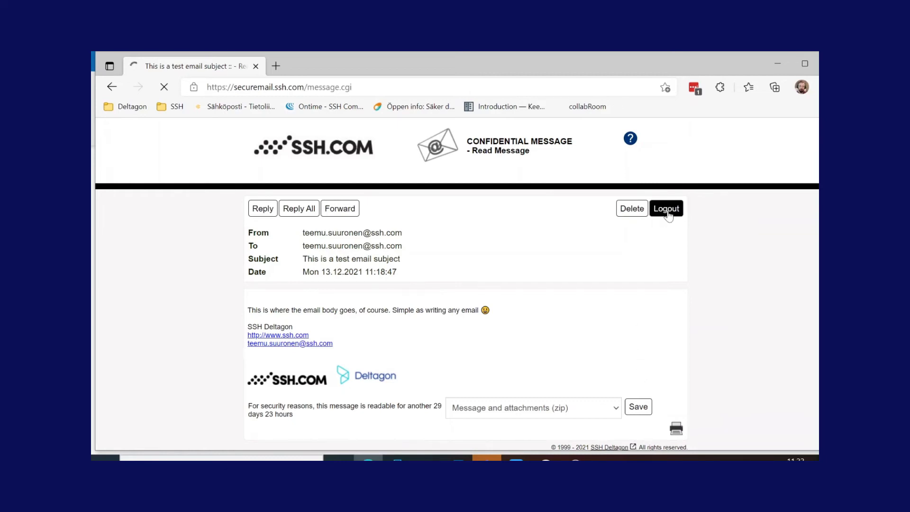
{"action": "left_click", "coordinate": [665, 208]}
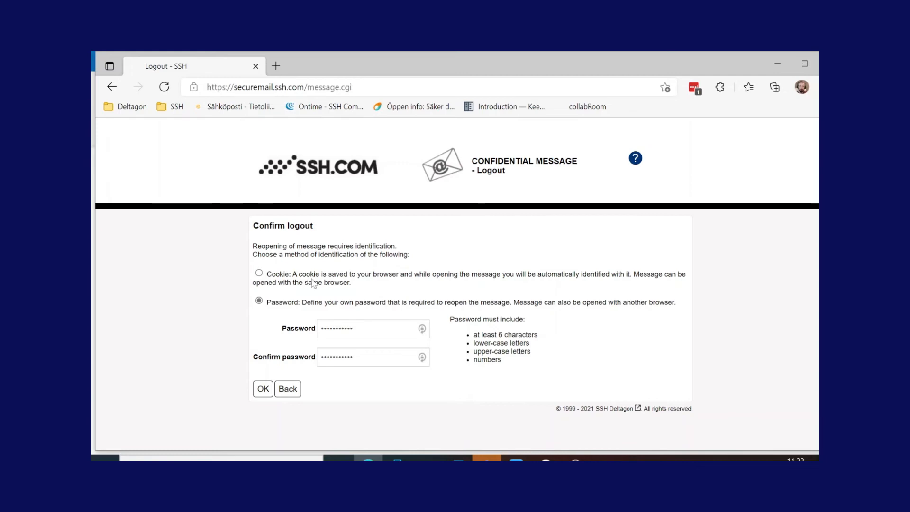
{"action": "mouse_move", "coordinate": [367, 289]}
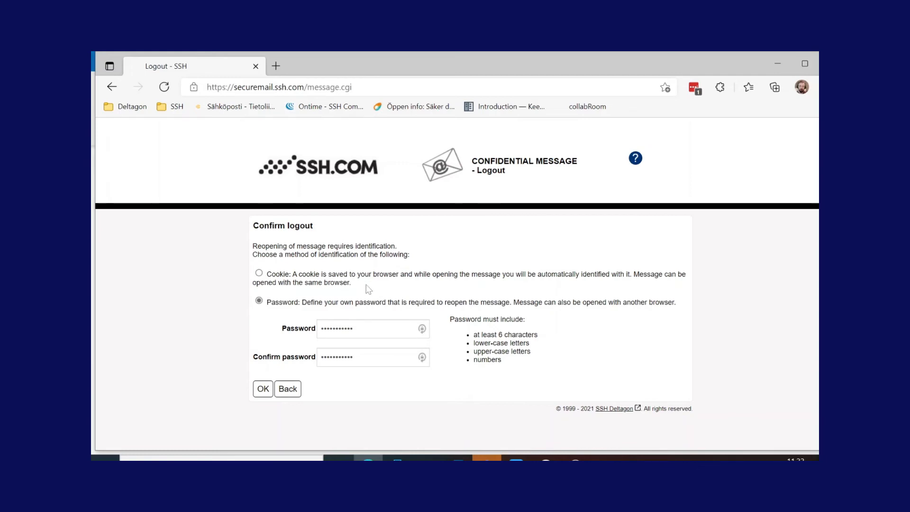
{"action": "mouse_move", "coordinate": [367, 289]}
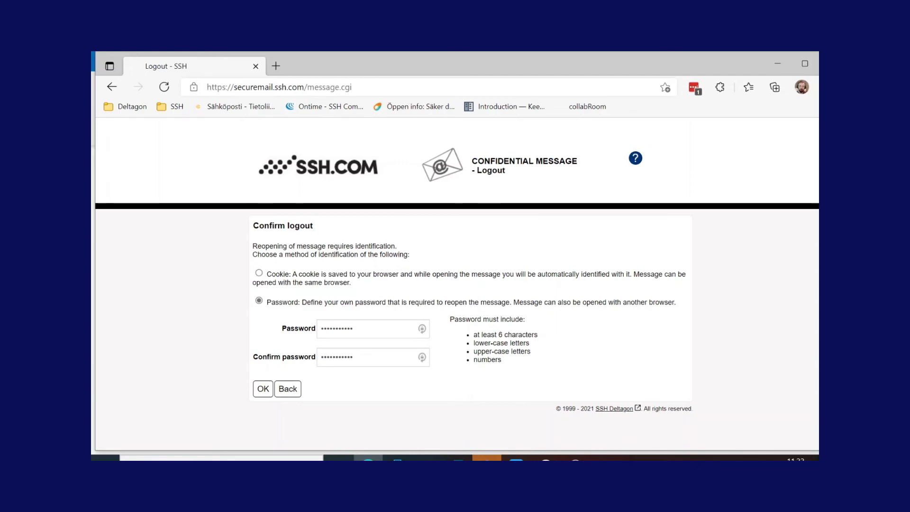
{"action": "left_click", "coordinate": [422, 328]}
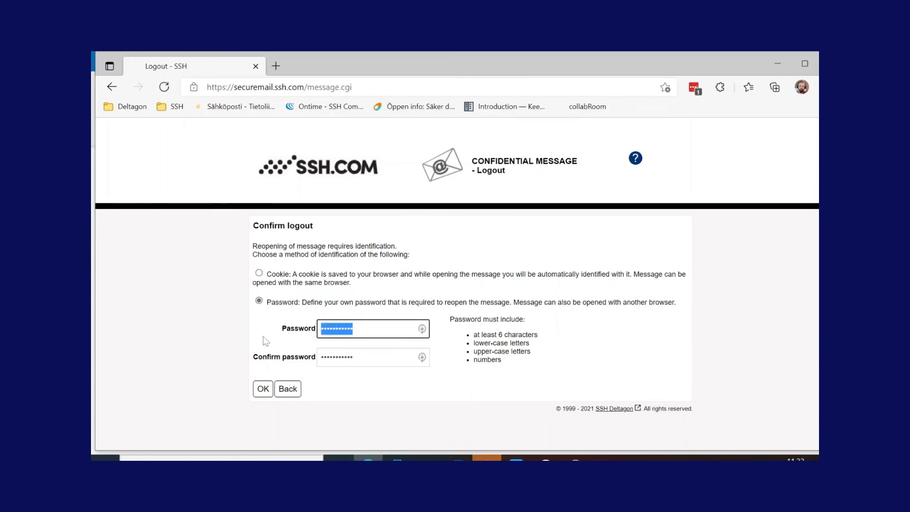
Step: Confirm the logout with OK so the session closes
{"action": "left_click", "coordinate": [262, 388]}
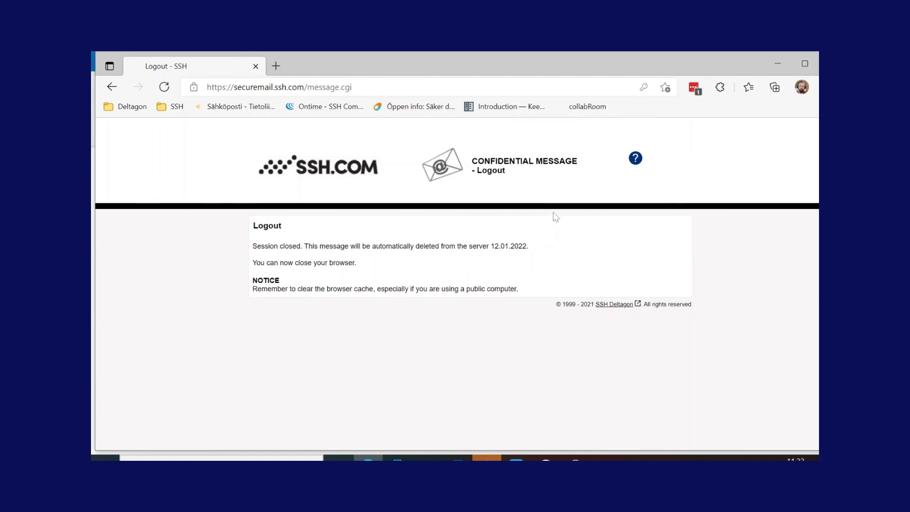
{"action": "mouse_move", "coordinate": [570, 219]}
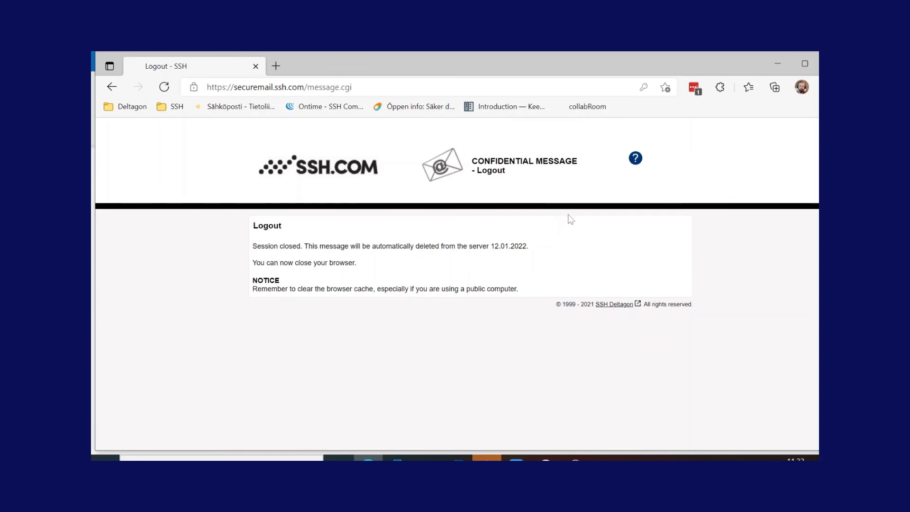
{"action": "mouse_move", "coordinate": [514, 228]}
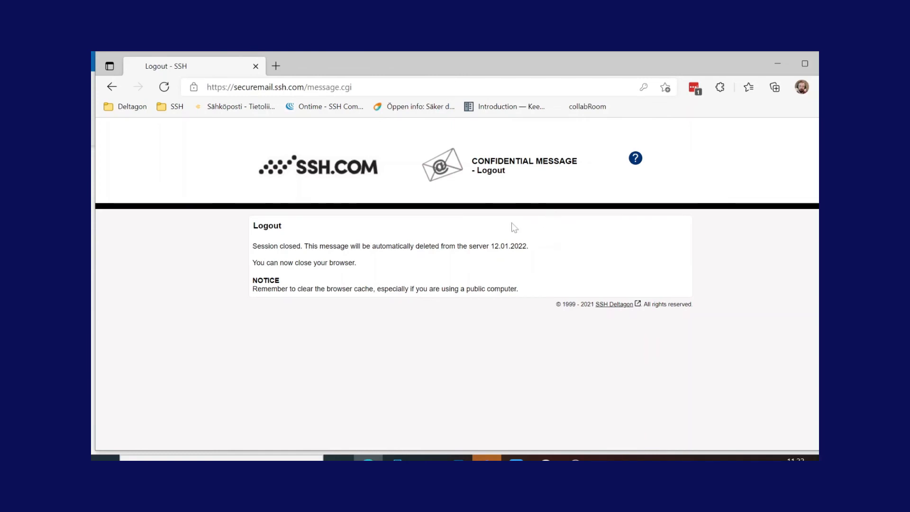